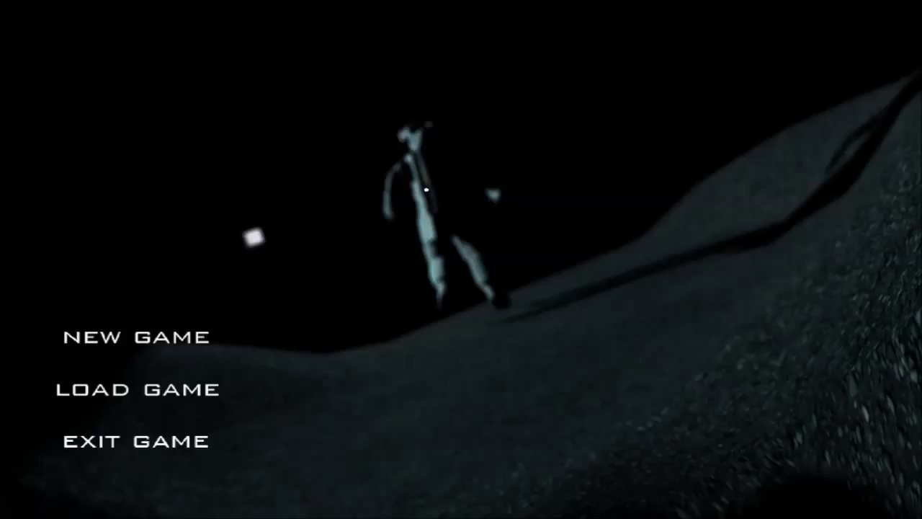
Step: Start playing from the main menu and enter the bunk room through the metal door
{"action": "left_click", "coordinate": [136, 337]}
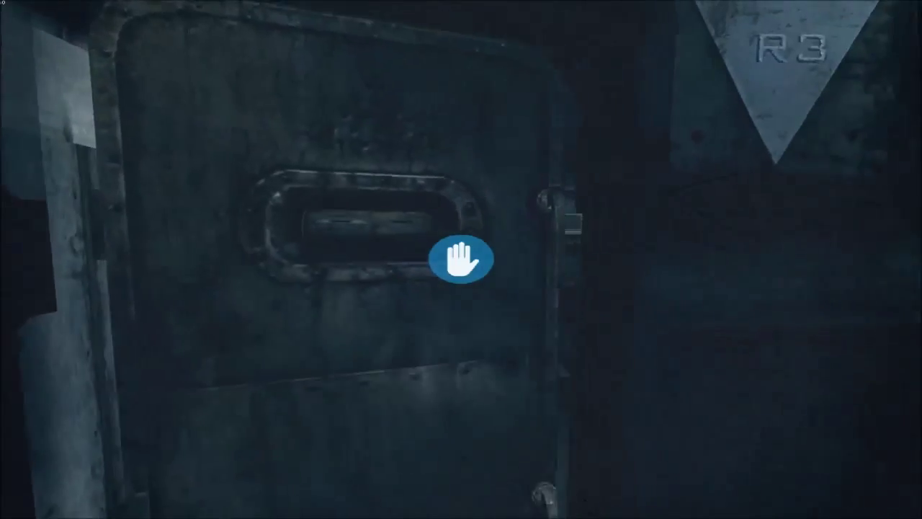
{"action": "left_click", "coordinate": [461, 259]}
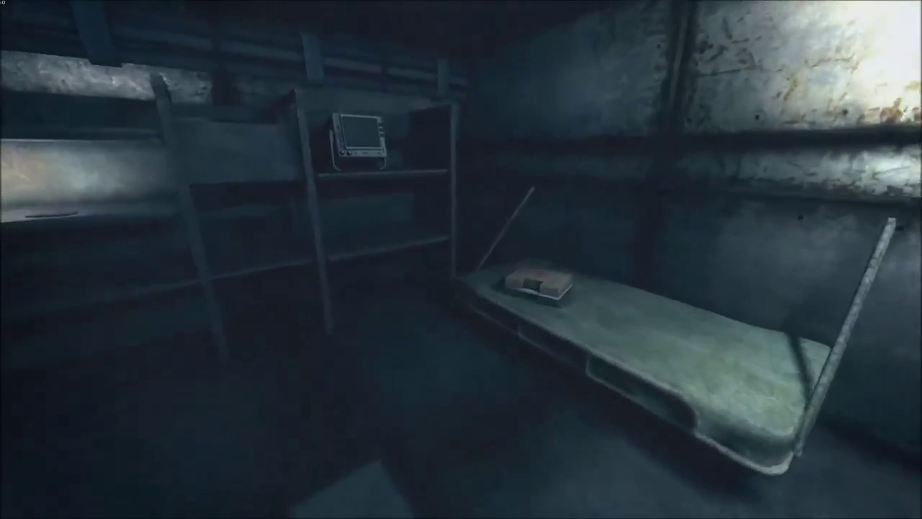
{"action": "mouse_move", "coordinate": [461, 259]}
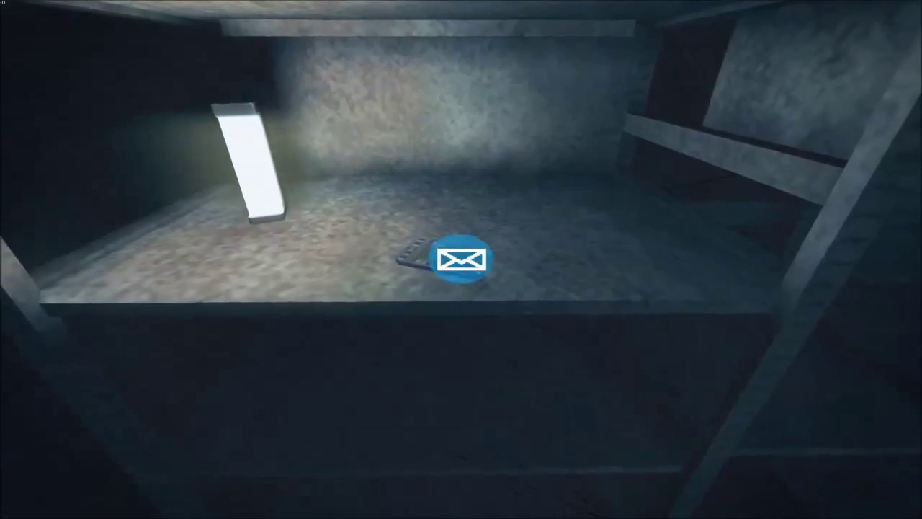
{"action": "mouse_move", "coordinate": [461, 259]}
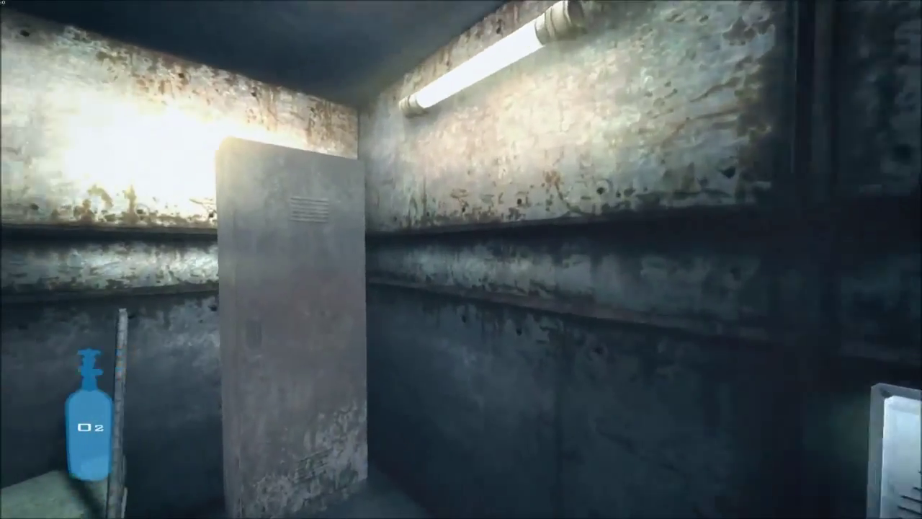
{"action": "mouse_move", "coordinate": [461, 260]}
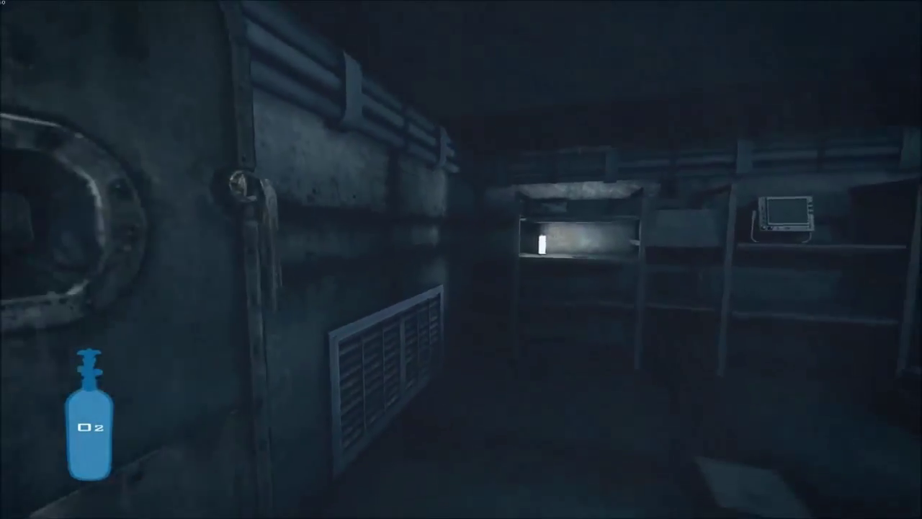
{"action": "mouse_move", "coordinate": [461, 260]}
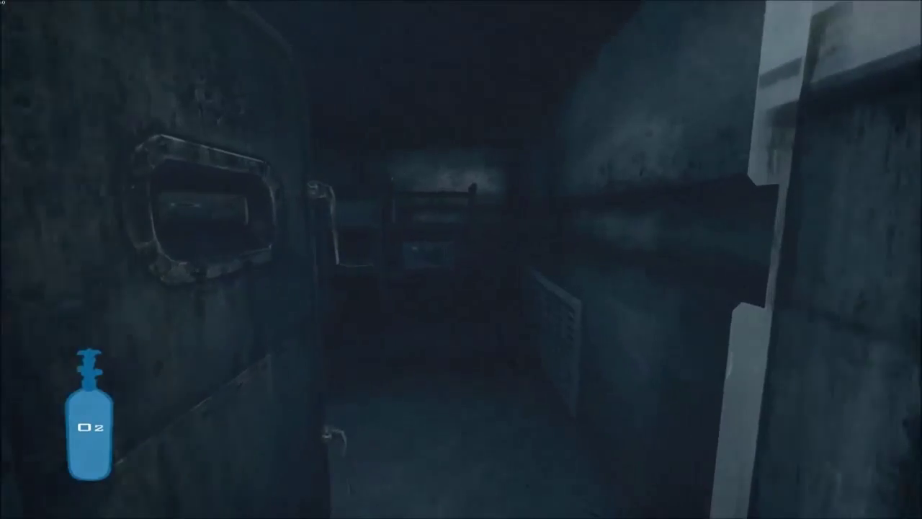
{"action": "mouse_move", "coordinate": [461, 259]}
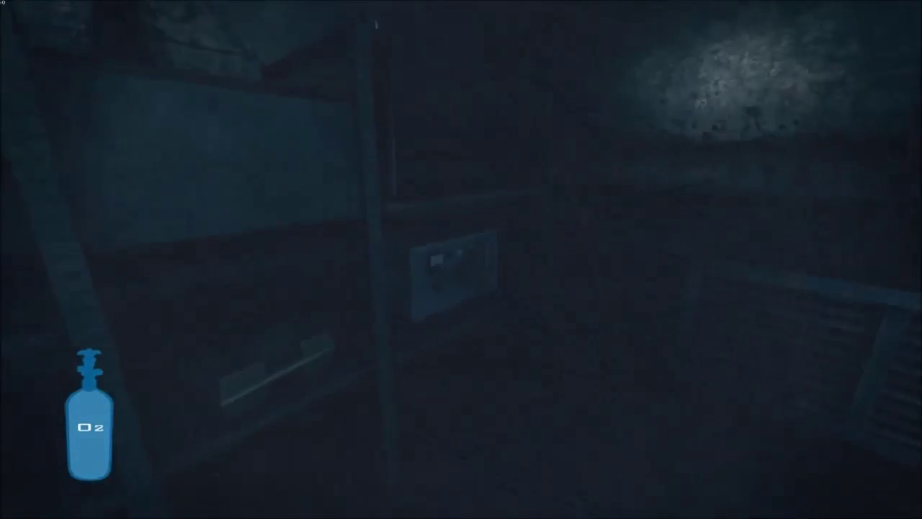
{"action": "mouse_move", "coordinate": [461, 259]}
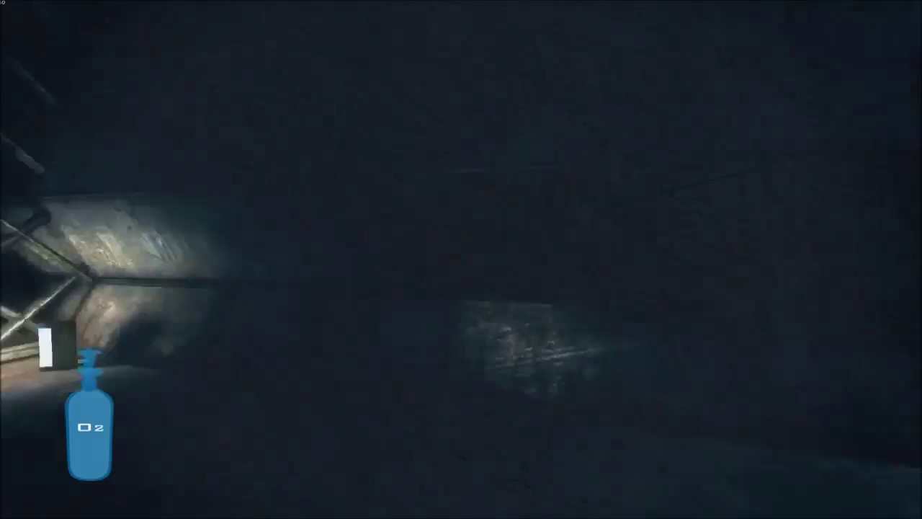
{"action": "mouse_move", "coordinate": [461, 260]}
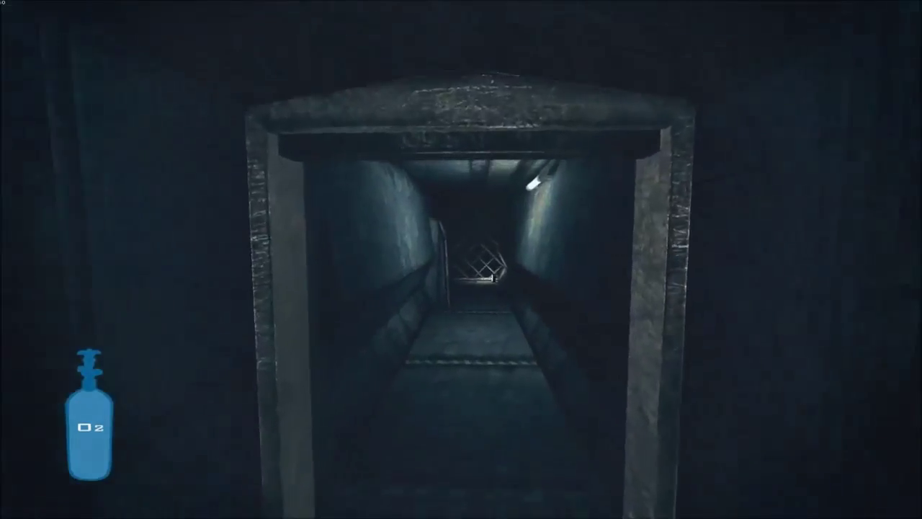
{"action": "key", "text": "w"}
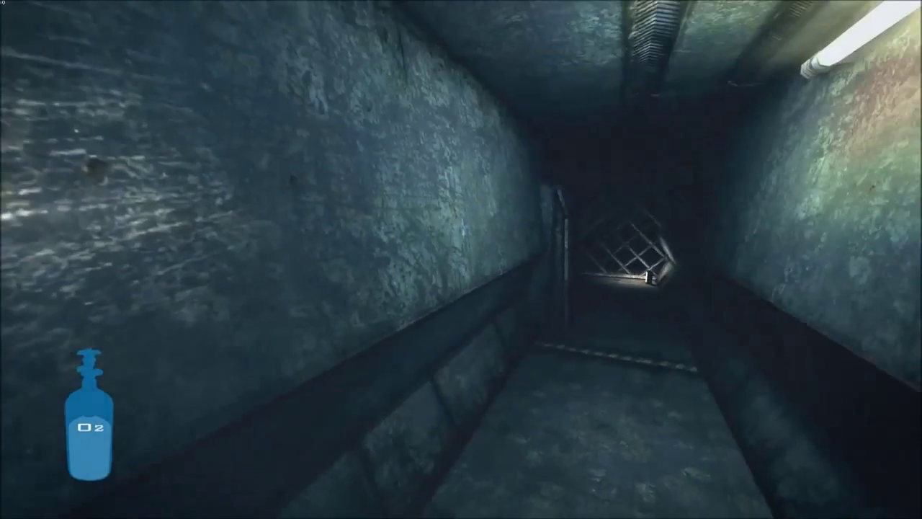
{"action": "mouse_move", "coordinate": [461, 260]}
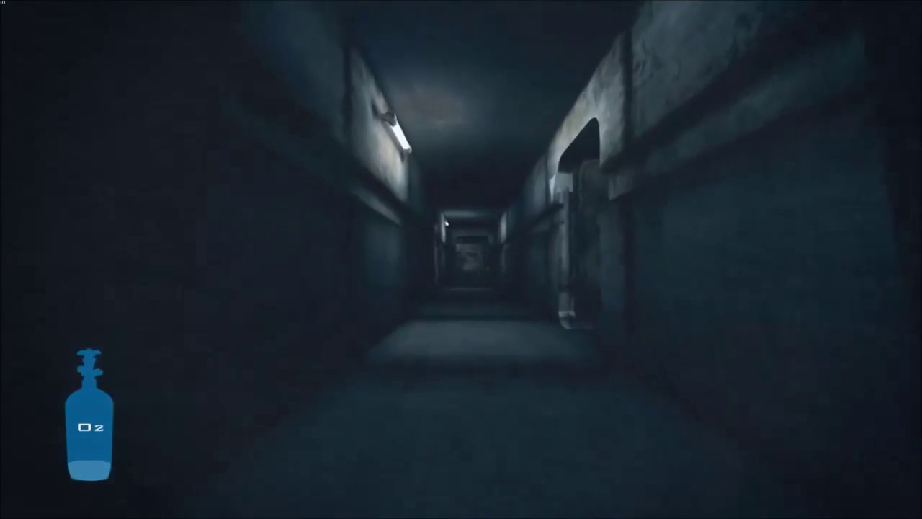
Step: Walk down the dark corridor, try the heavy metal door and head toward the lit room until the astronaut dies
{"action": "key", "text": "w"}
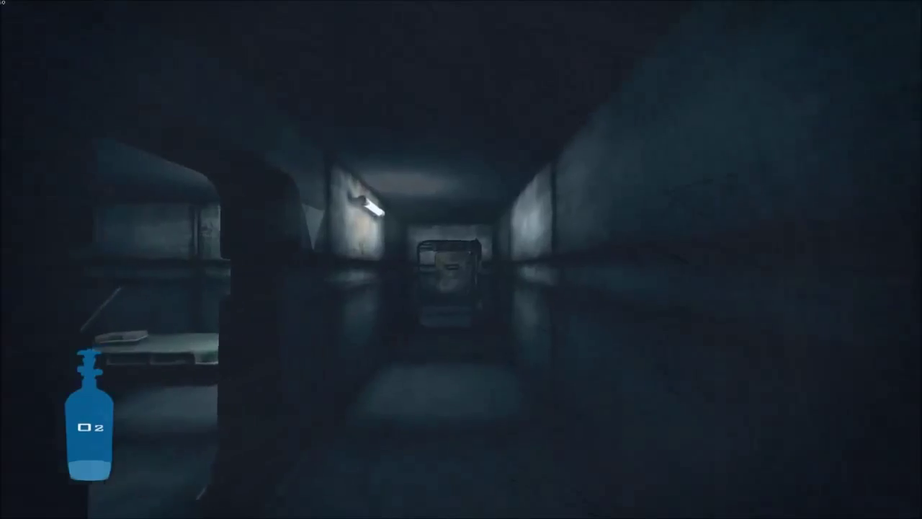
{"action": "key", "text": "W"}
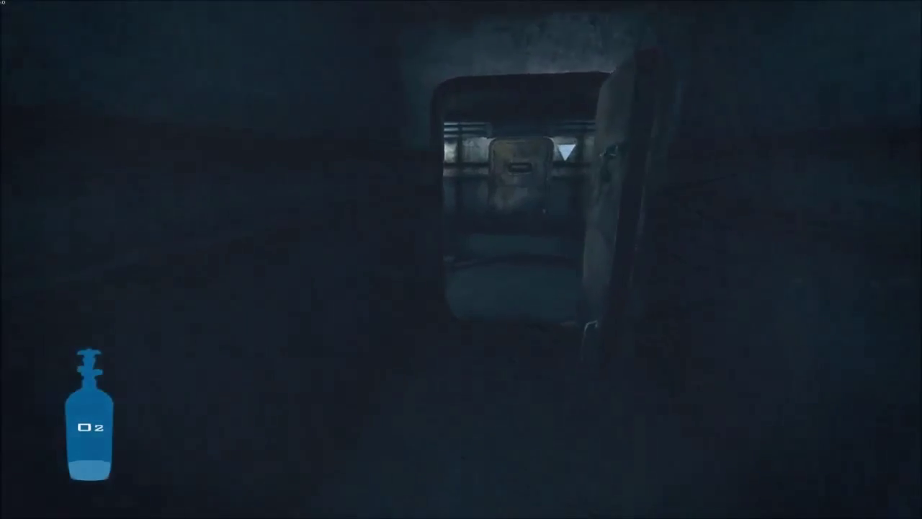
{"action": "mouse_move", "coordinate": [460, 259]}
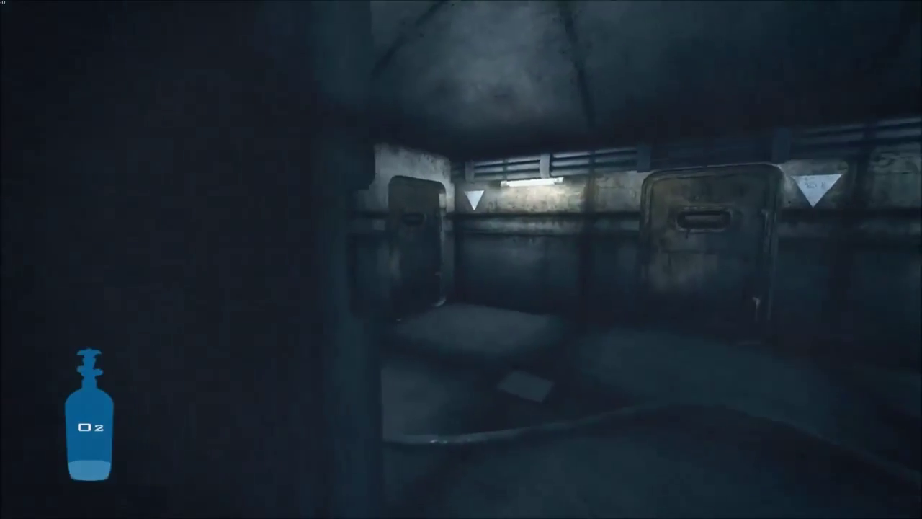
{"action": "mouse_move", "coordinate": [461, 260]}
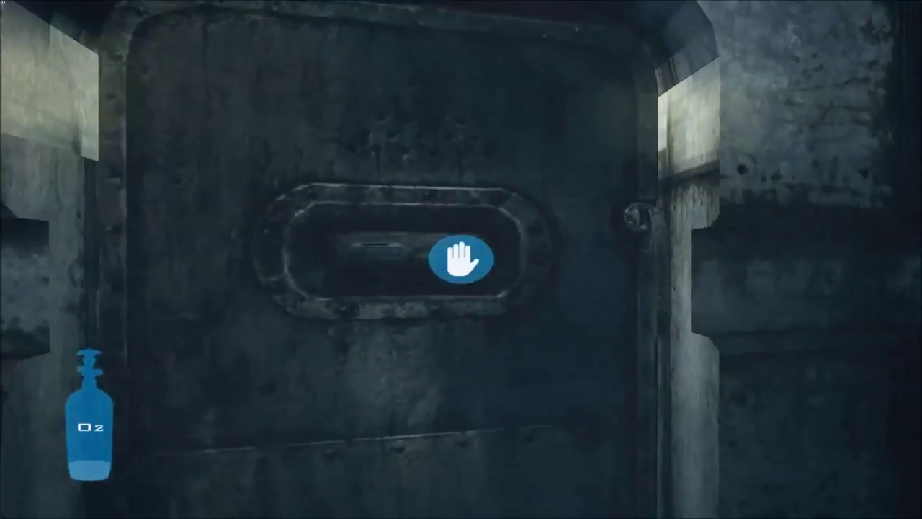
{"action": "left_click", "coordinate": [459, 259]}
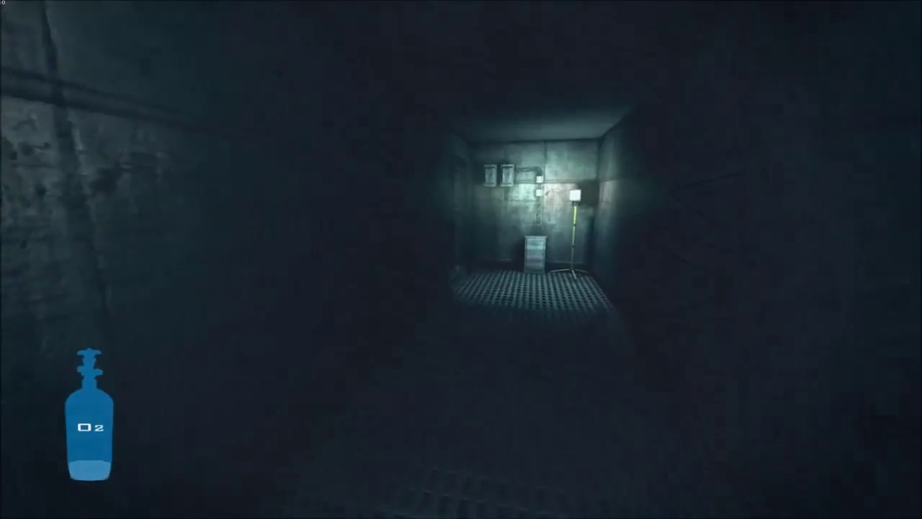
{"action": "key", "text": "w"}
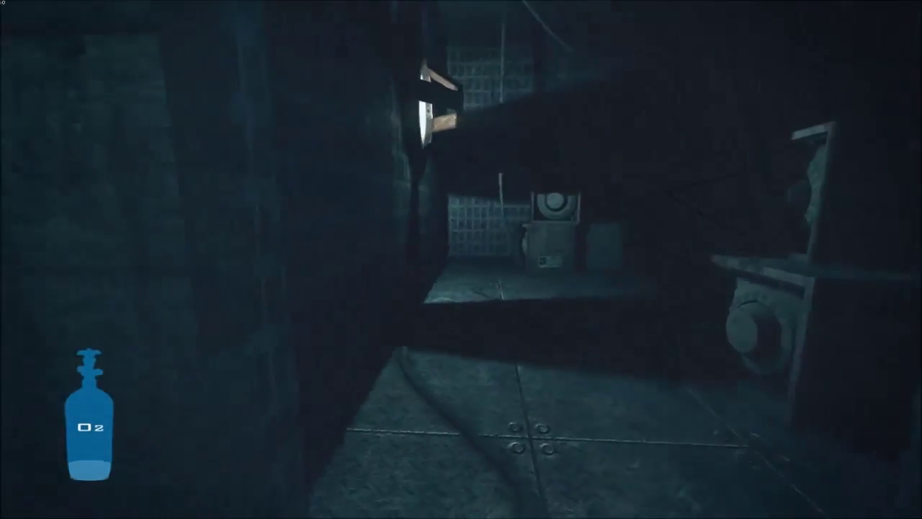
{"action": "mouse_move", "coordinate": [461, 259]}
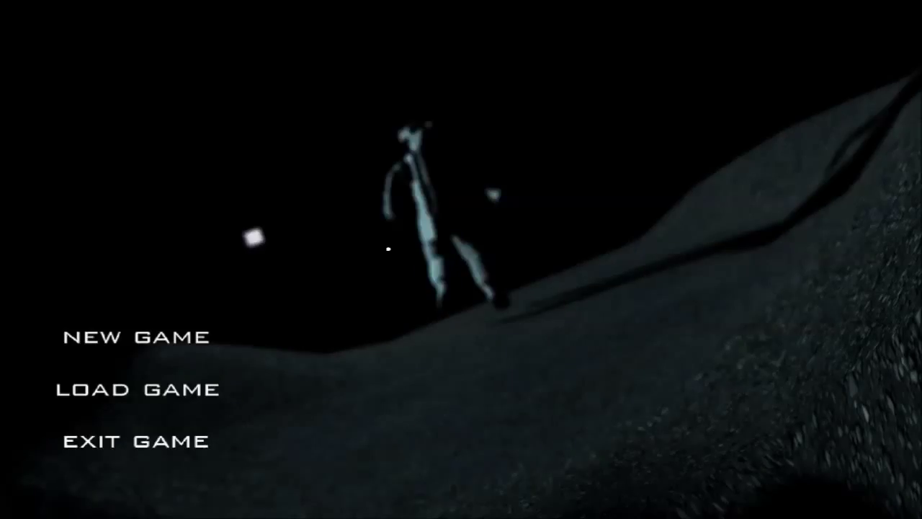
{"action": "mouse_move", "coordinate": [282, 311]}
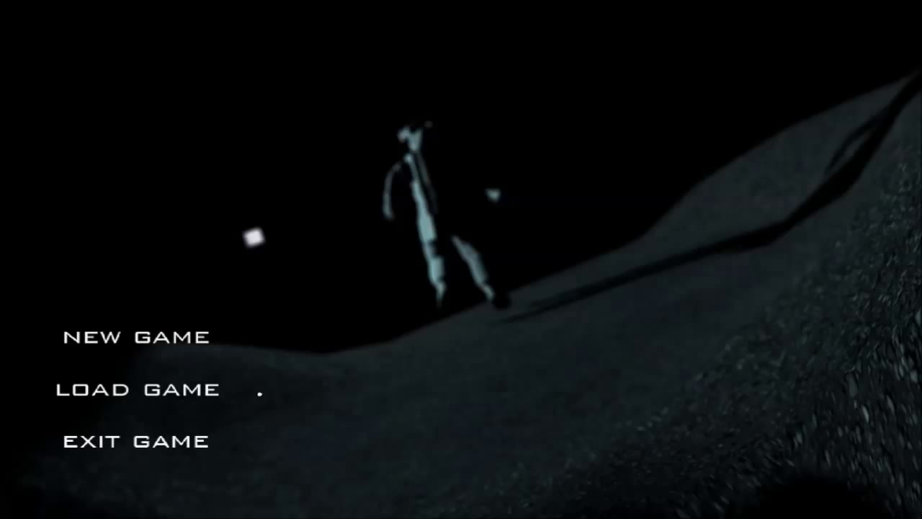
Step: Load the saved game from the title menu to resume in the canteen
{"action": "left_click", "coordinate": [134, 337]}
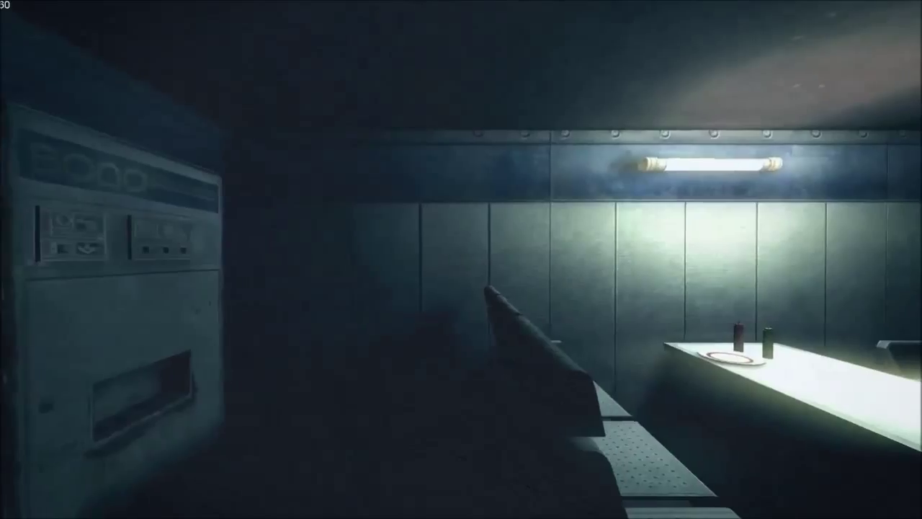
{"action": "mouse_move", "coordinate": [461, 259]}
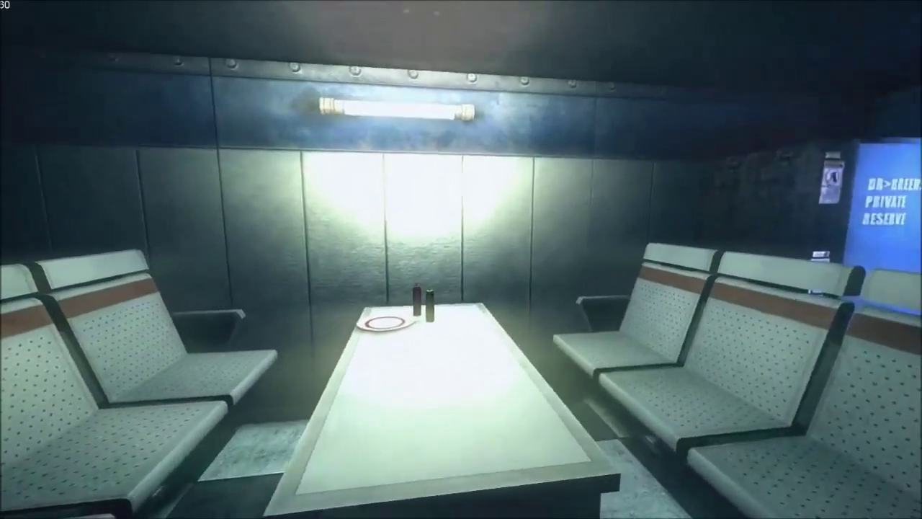
{"action": "mouse_move", "coordinate": [461, 260]}
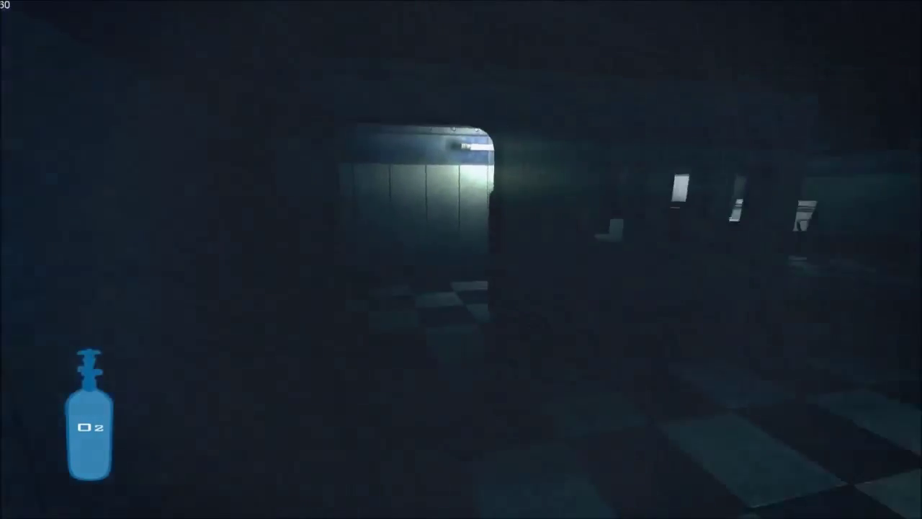
{"action": "mouse_move", "coordinate": [461, 259]}
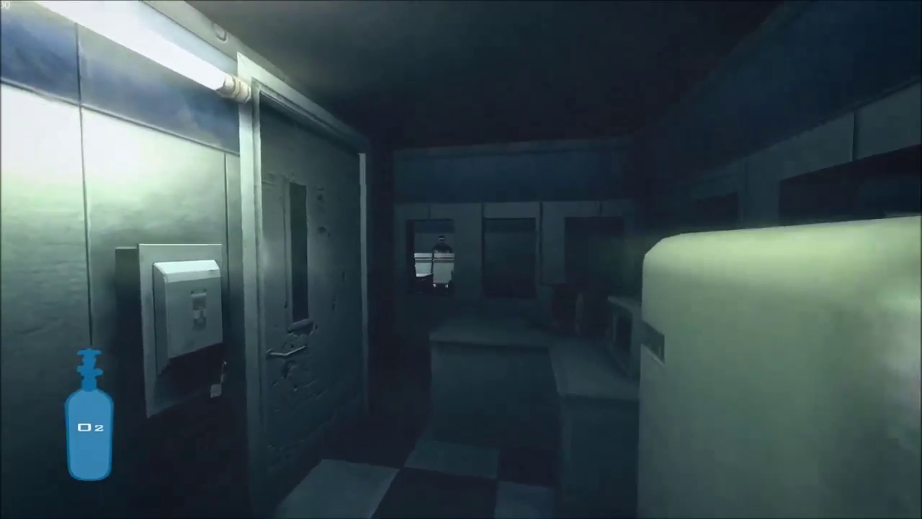
{"action": "mouse_move", "coordinate": [460, 259]}
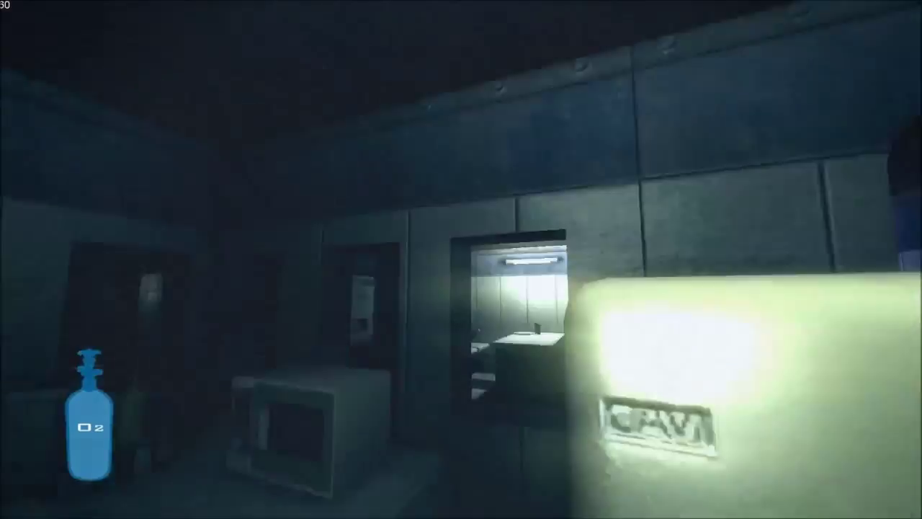
{"action": "mouse_move", "coordinate": [461, 259]}
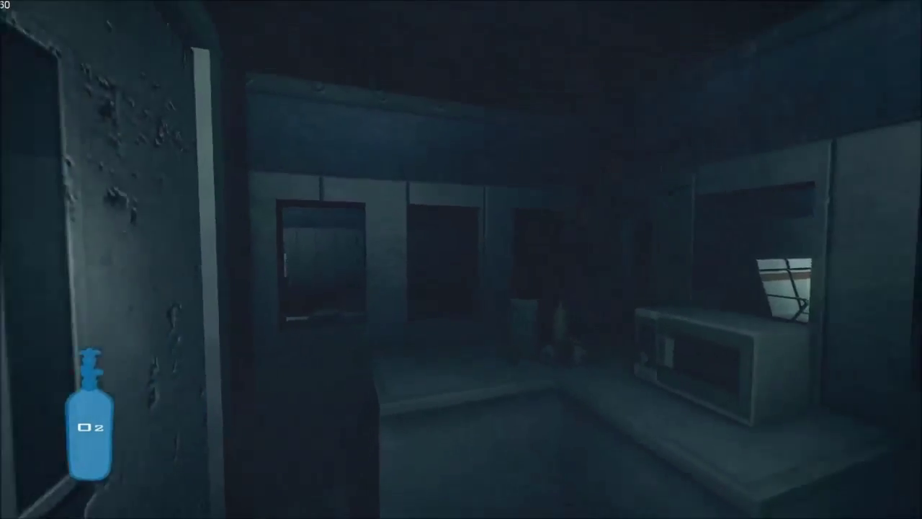
{"action": "mouse_move", "coordinate": [461, 259]}
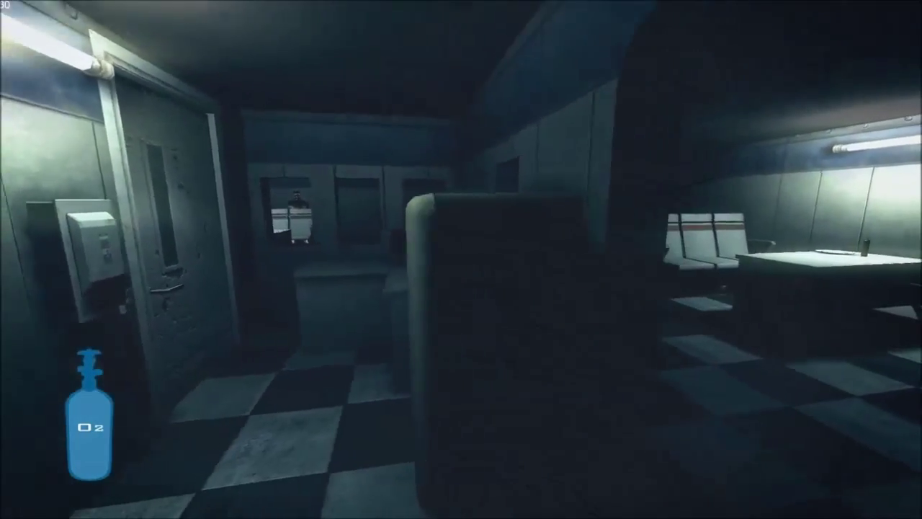
{"action": "mouse_move", "coordinate": [461, 260]}
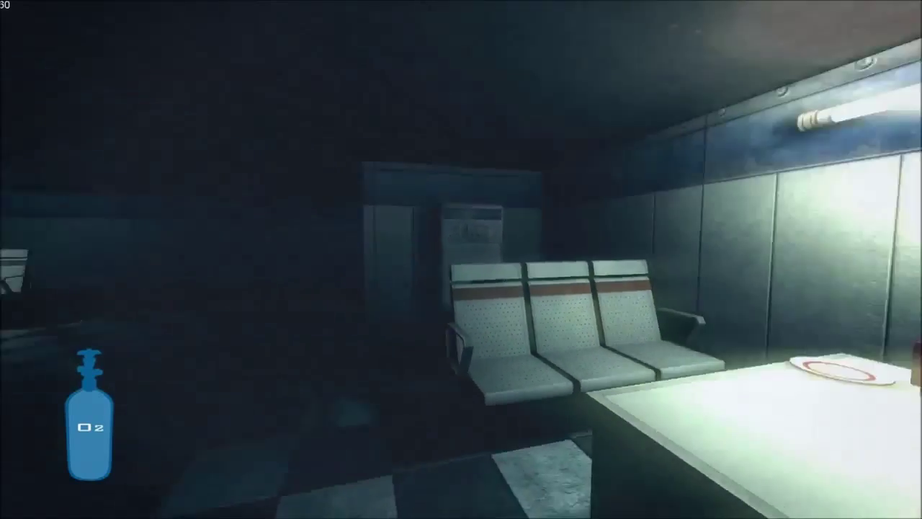
{"action": "mouse_move", "coordinate": [461, 259]}
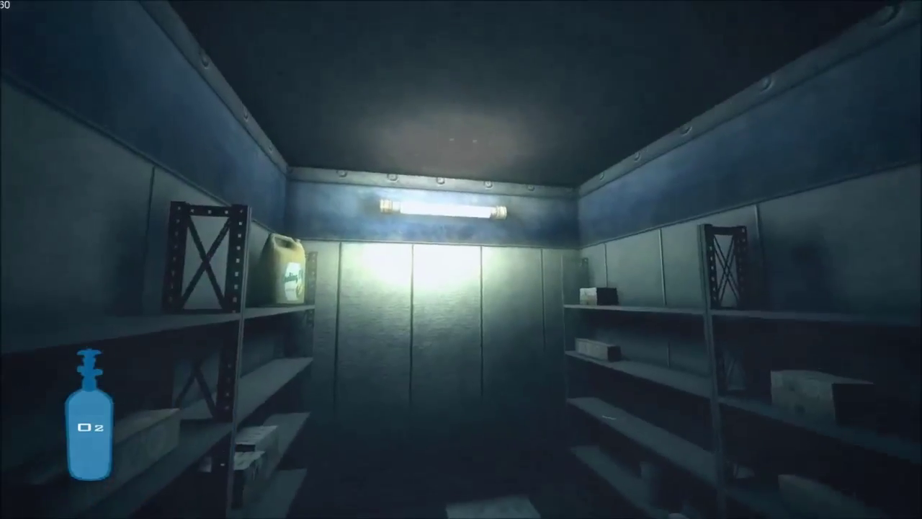
{"action": "mouse_move", "coordinate": [460, 259]}
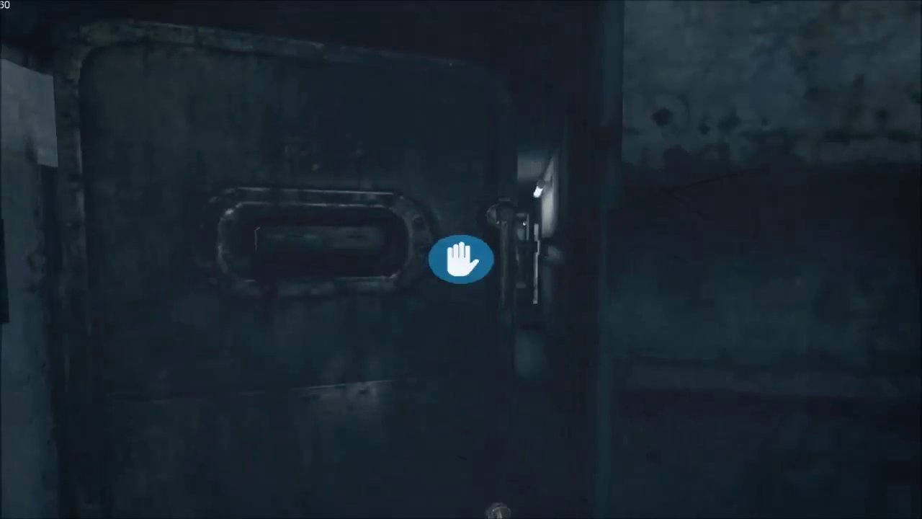
Step: Attempt to open the heavy metal door, which stays shut
{"action": "left_click", "coordinate": [461, 259]}
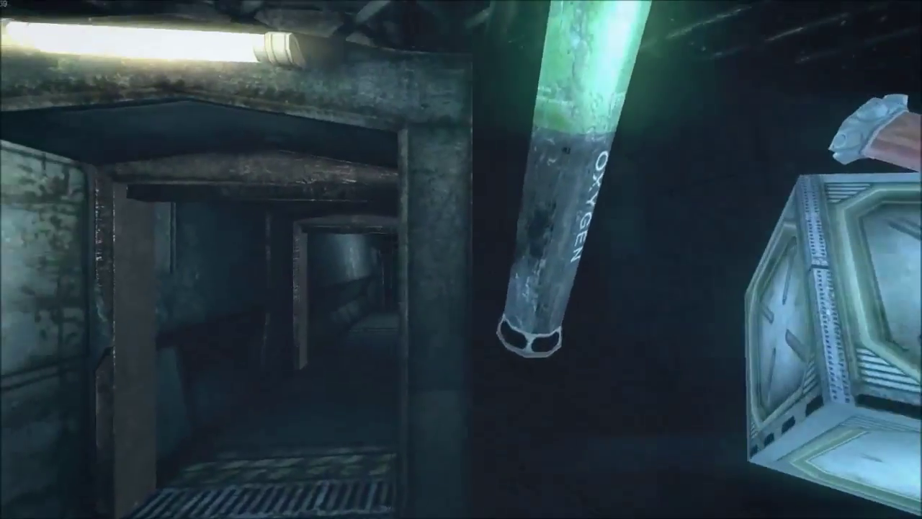
{"action": "mouse_move", "coordinate": [461, 260]}
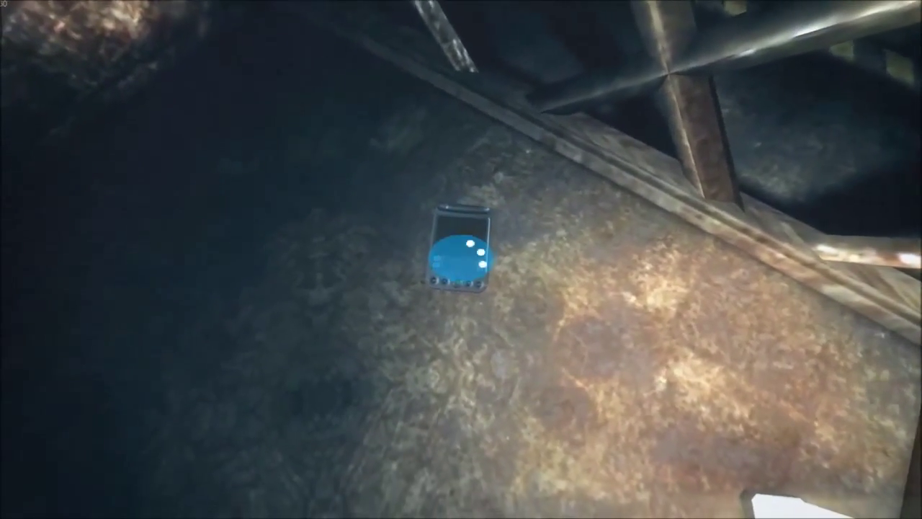
{"action": "mouse_move", "coordinate": [461, 259]}
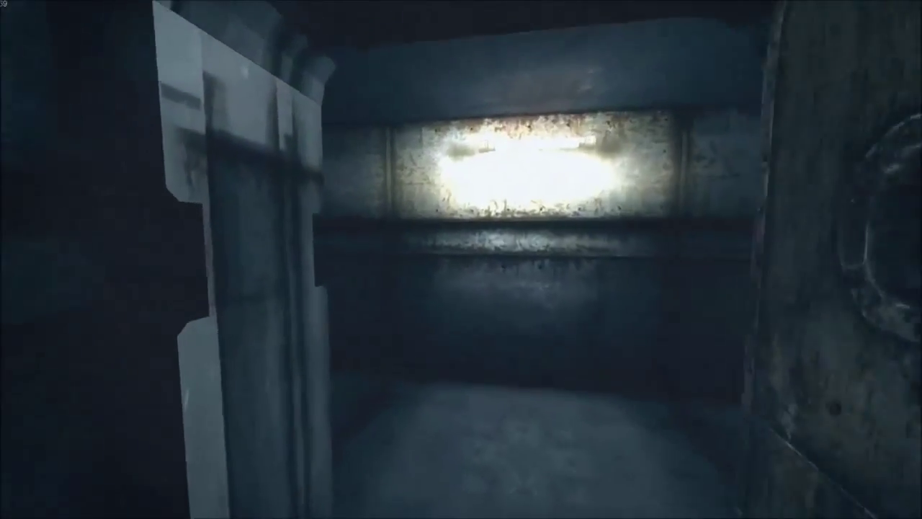
{"action": "mouse_move", "coordinate": [461, 260]}
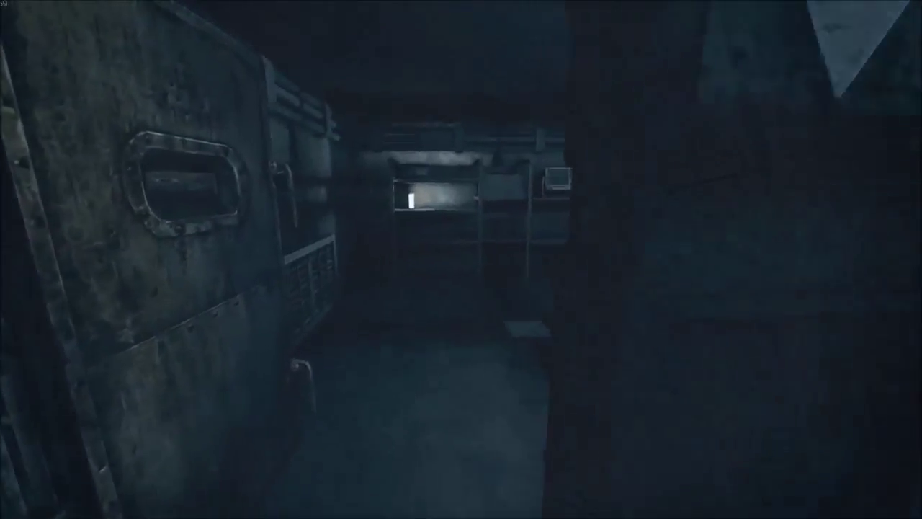
{"action": "mouse_move", "coordinate": [461, 260]}
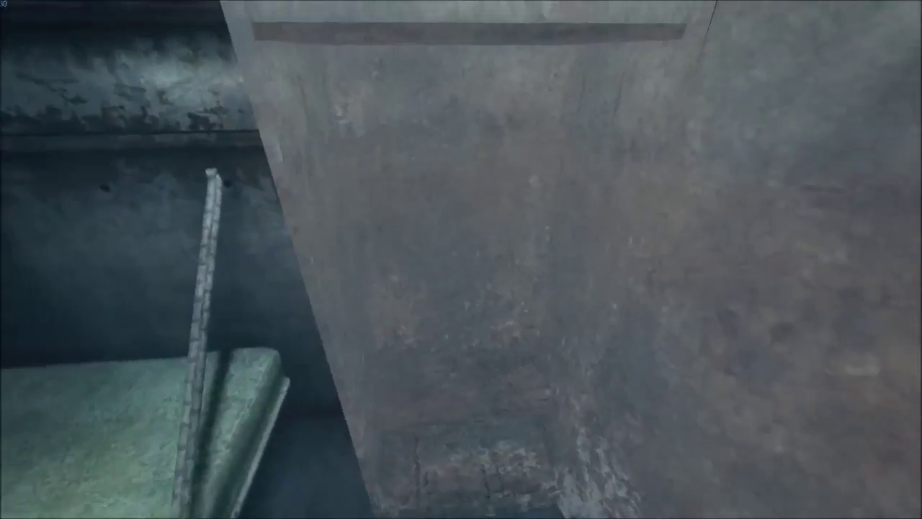
{"action": "mouse_move", "coordinate": [461, 259]}
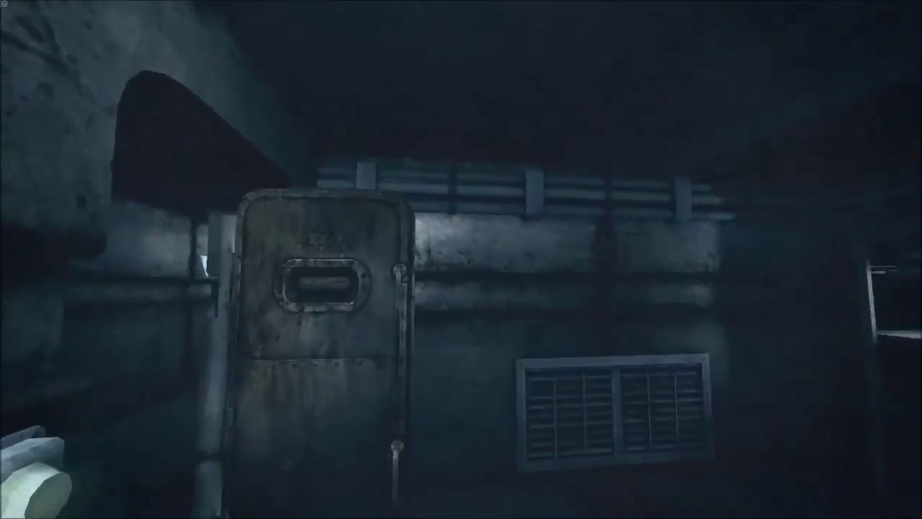
{"action": "mouse_move", "coordinate": [461, 259]}
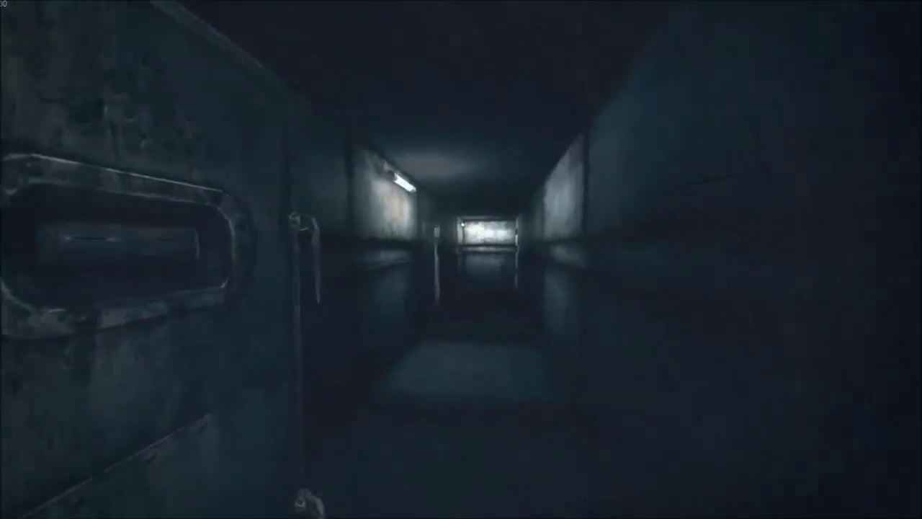
{"action": "mouse_move", "coordinate": [461, 259]}
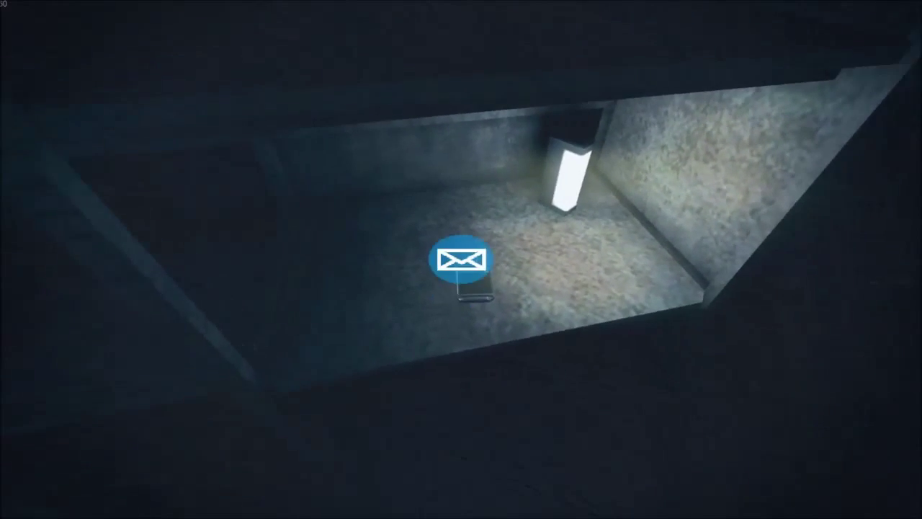
{"action": "mouse_move", "coordinate": [461, 260]}
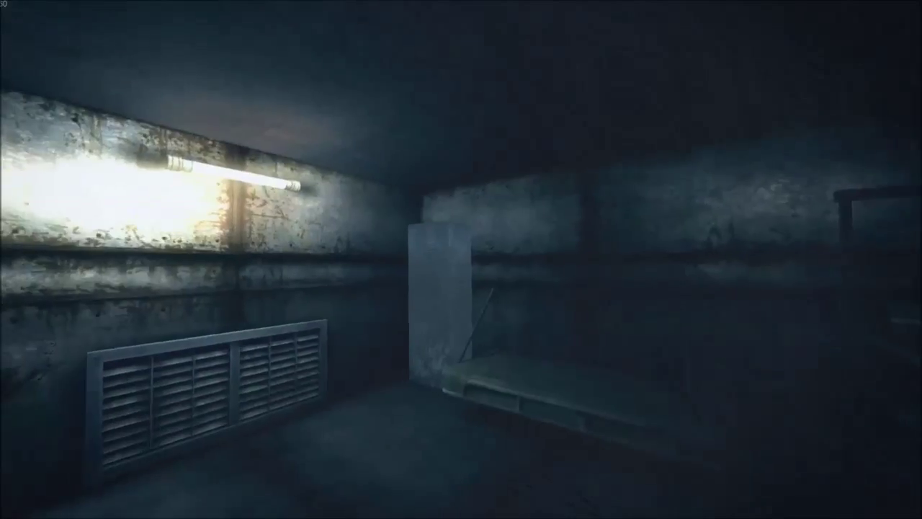
{"action": "mouse_move", "coordinate": [461, 259]}
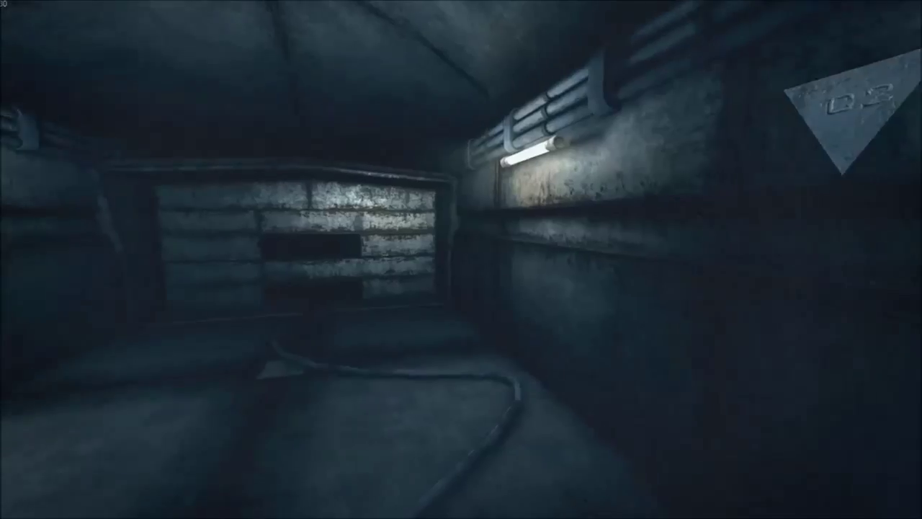
{"action": "mouse_move", "coordinate": [461, 259]}
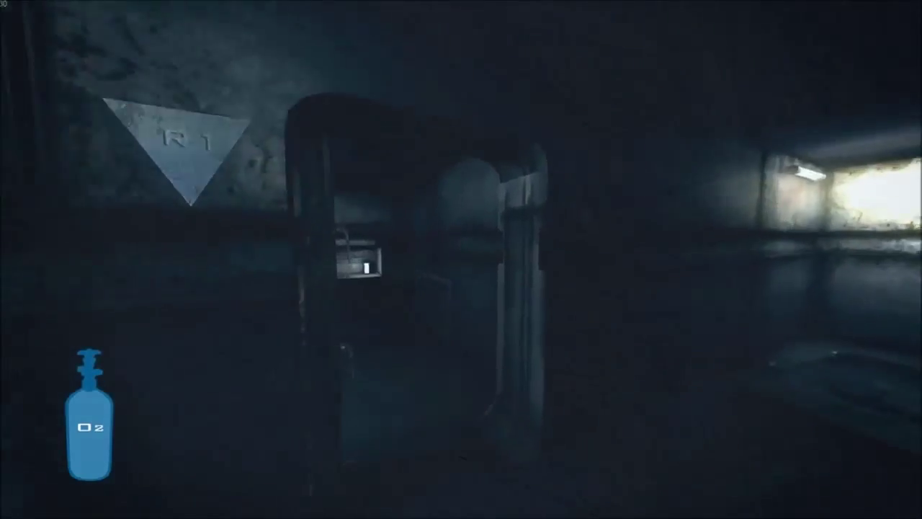
{"action": "mouse_move", "coordinate": [460, 259]}
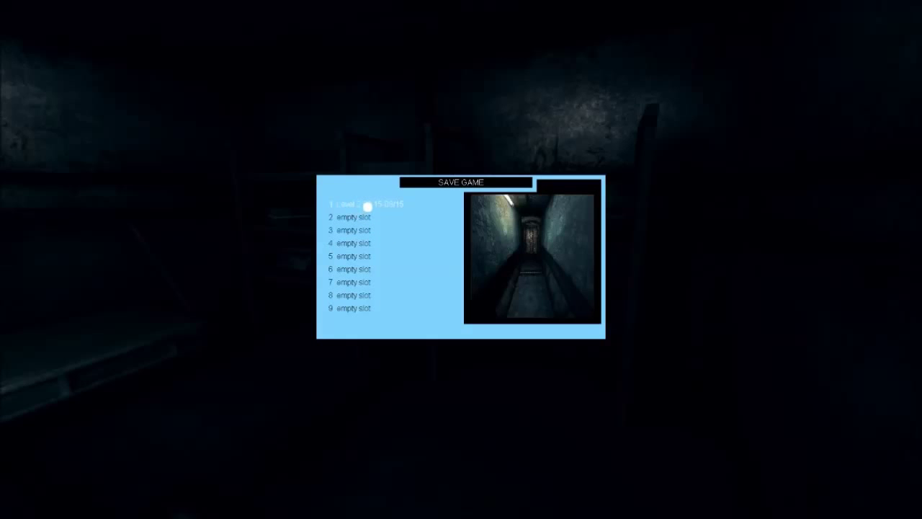
Step: Save progress into an existing slot, confirming the overwrite
{"action": "left_click", "coordinate": [353, 204]}
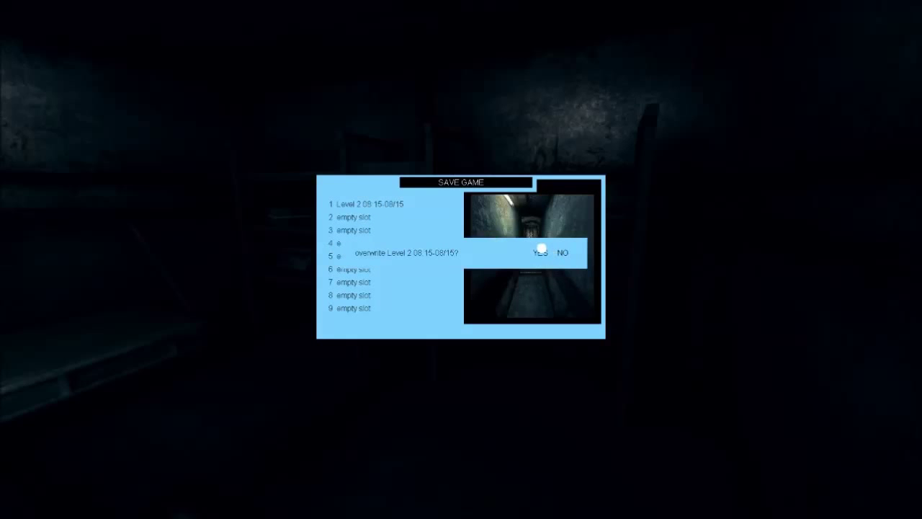
{"action": "left_click", "coordinate": [542, 254]}
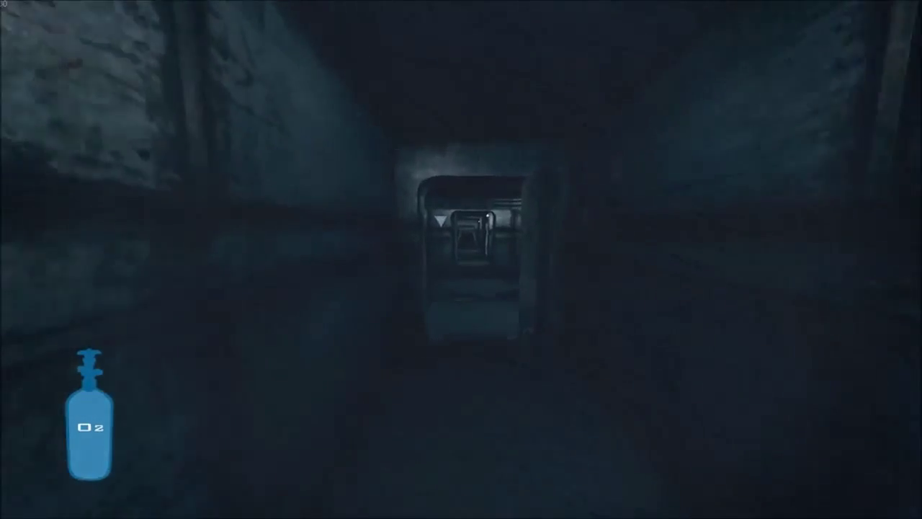
Step: Walk down the corridor, through the doorway and past the dim side room toward the lit room with the grated floor
{"action": "key", "text": "w"}
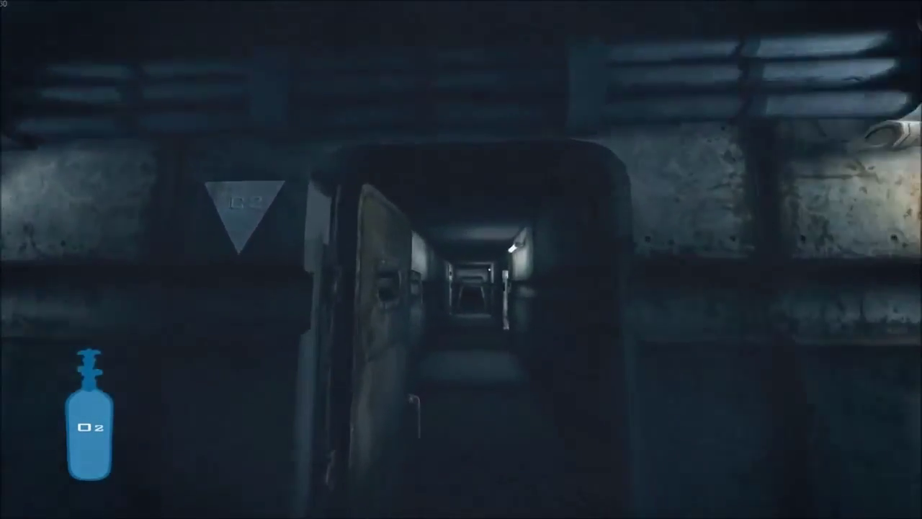
{"action": "key", "text": "w"}
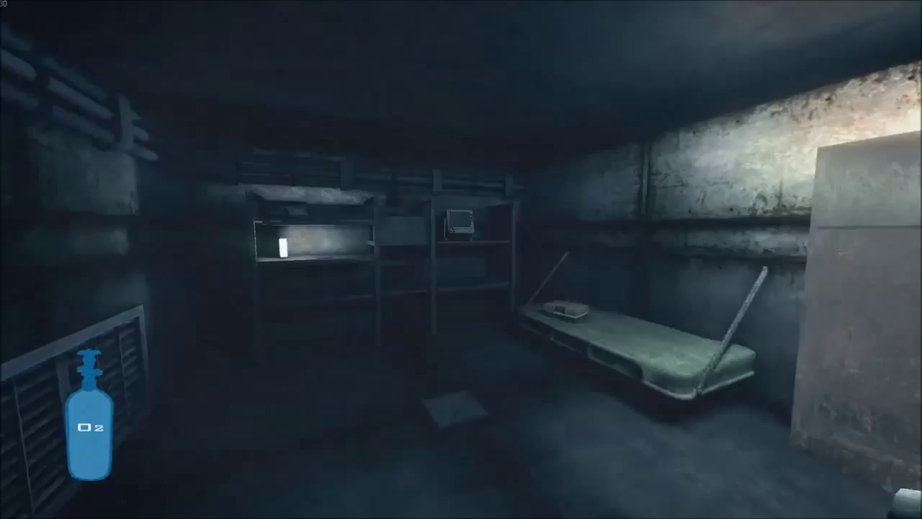
{"action": "mouse_move", "coordinate": [461, 260]}
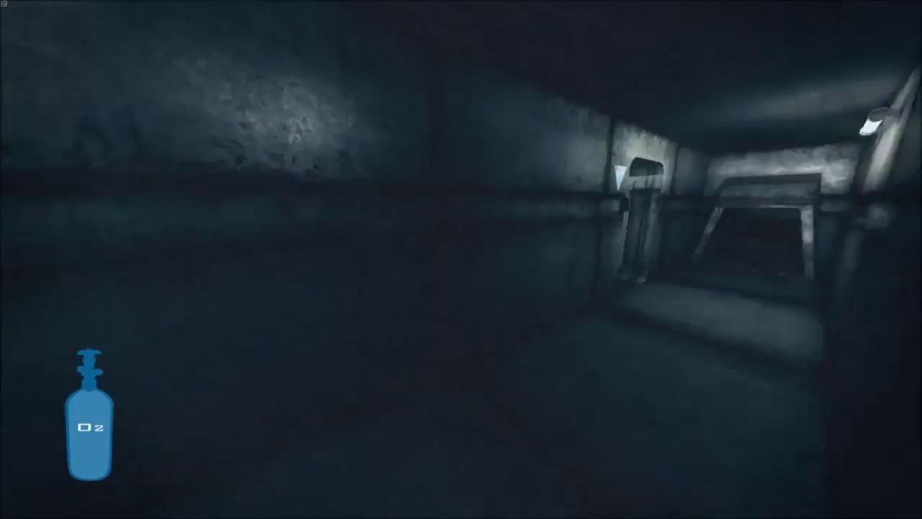
{"action": "mouse_move", "coordinate": [461, 260]}
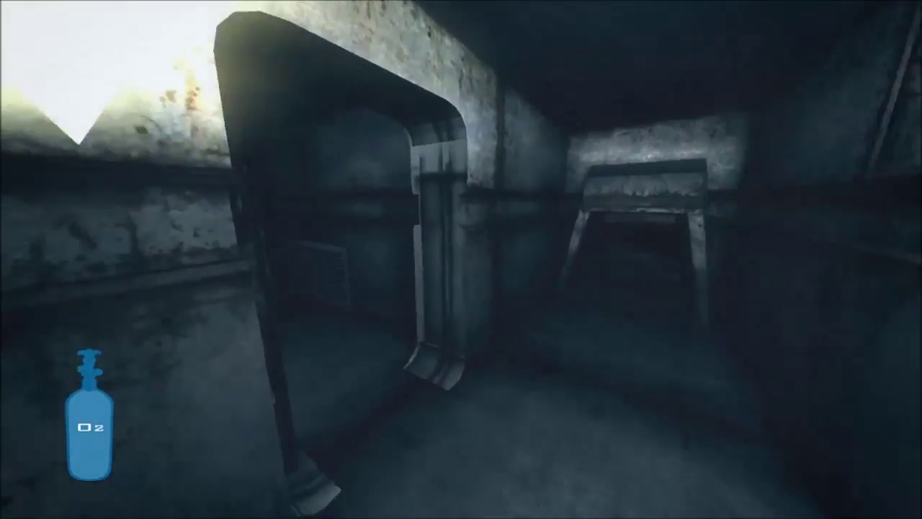
{"action": "mouse_move", "coordinate": [461, 259]}
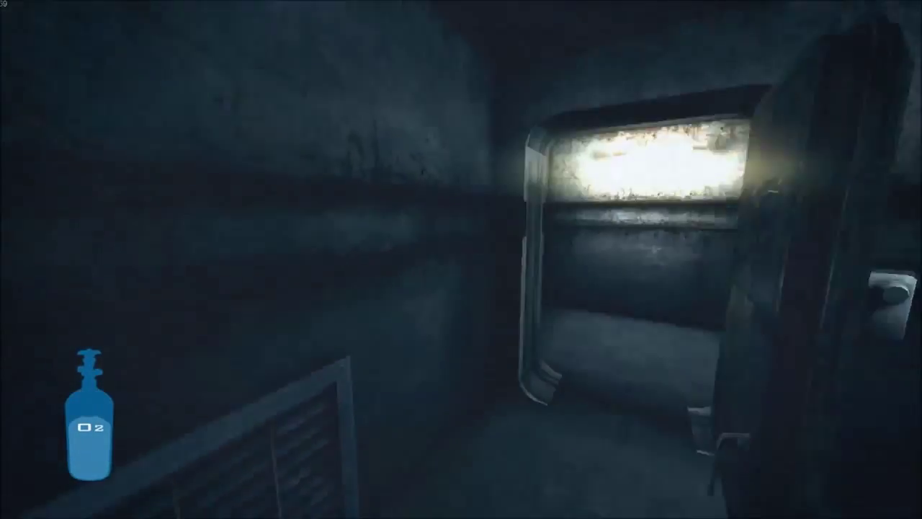
{"action": "mouse_move", "coordinate": [461, 259]}
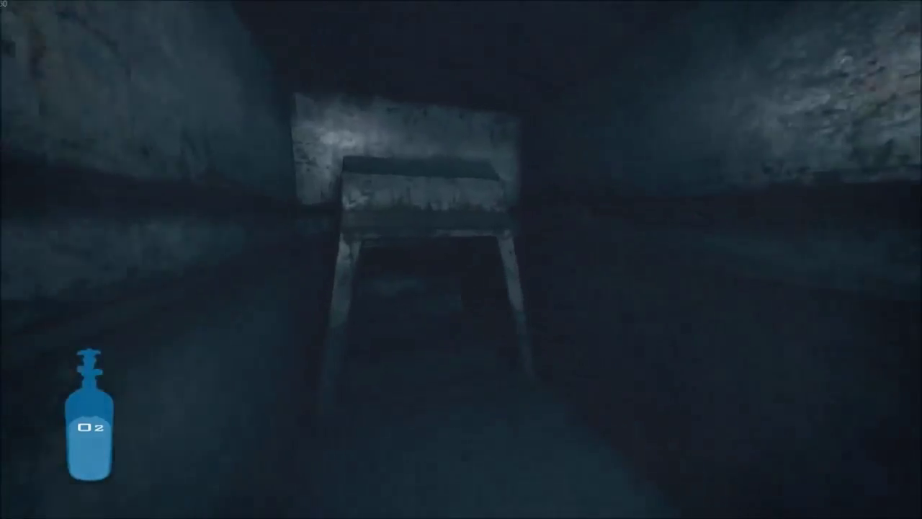
{"action": "key", "text": "w"}
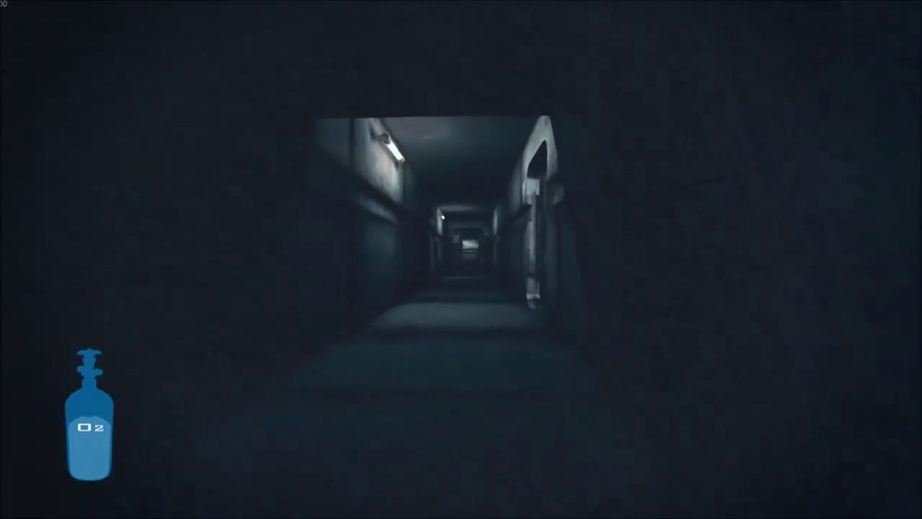
{"action": "key", "text": "w"}
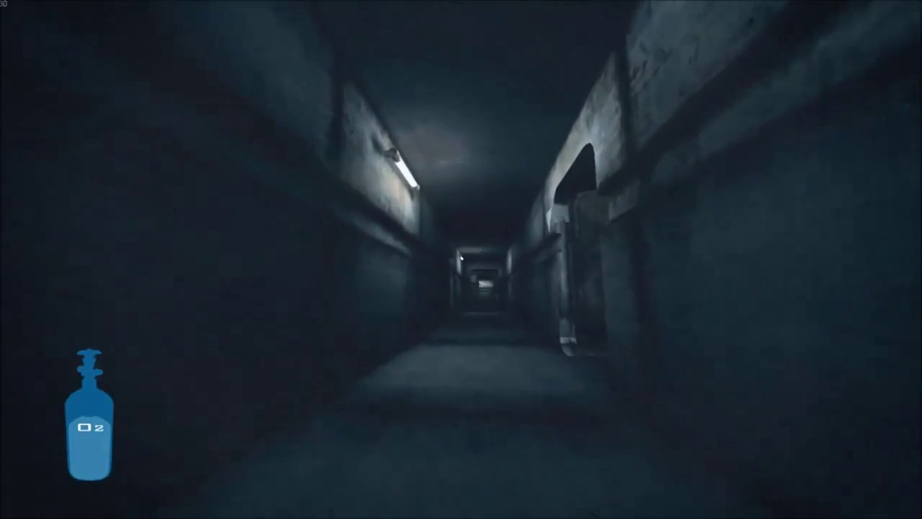
{"action": "key", "text": "w"}
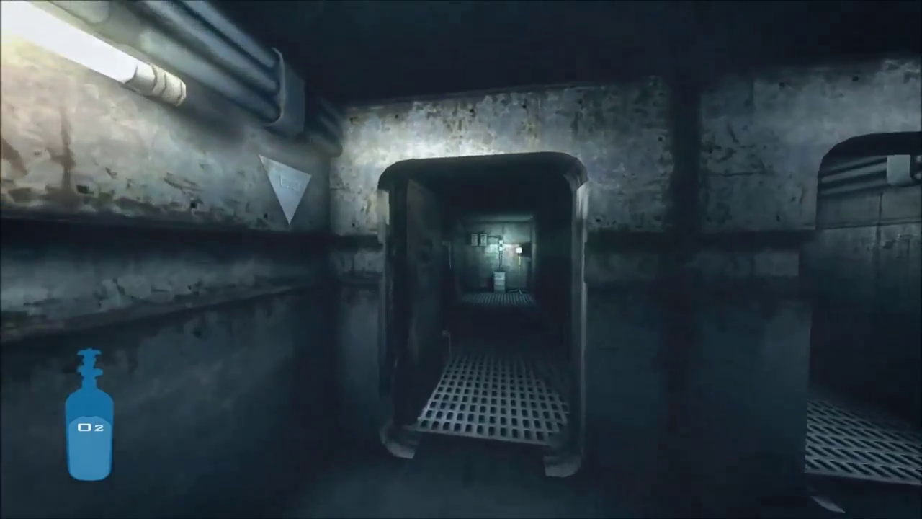
{"action": "key", "text": "w"}
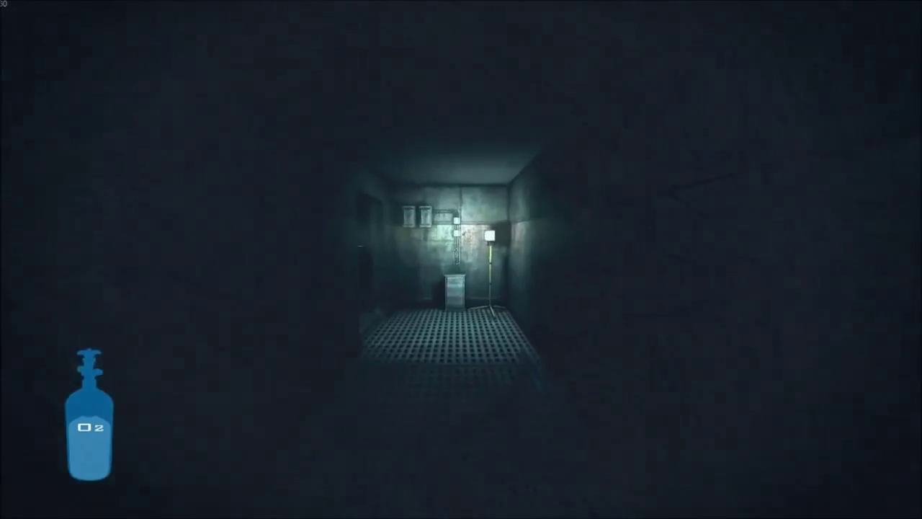
{"action": "mouse_move", "coordinate": [461, 260]}
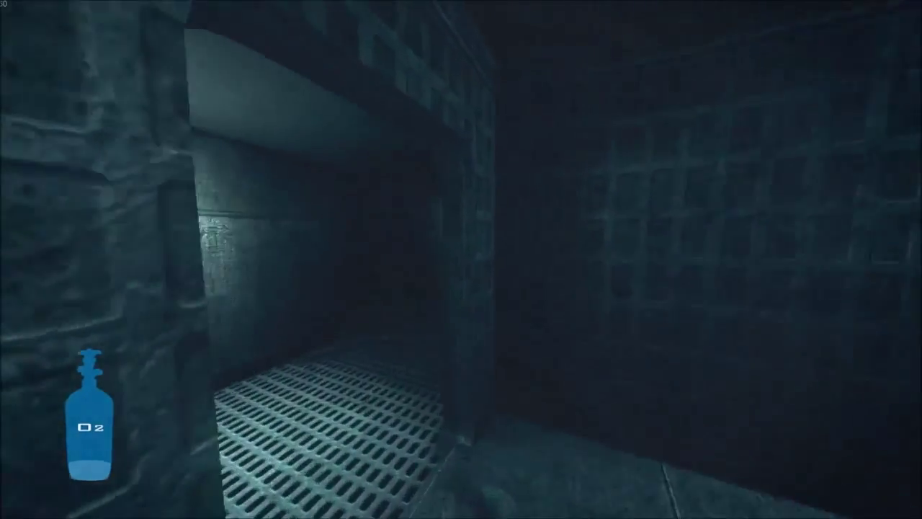
{"action": "mouse_move", "coordinate": [461, 259]}
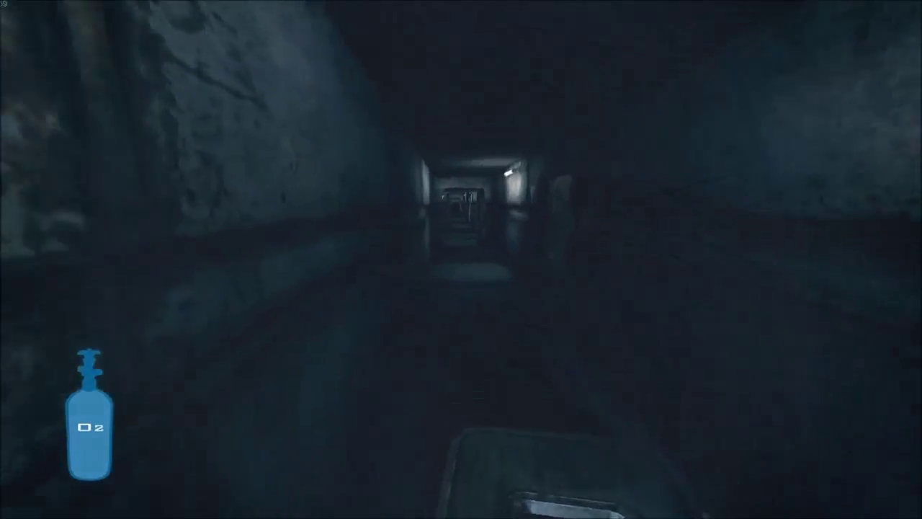
Step: Walk through the corridor and dark lounge toward the two-doorway chamber
{"action": "key", "text": "w"}
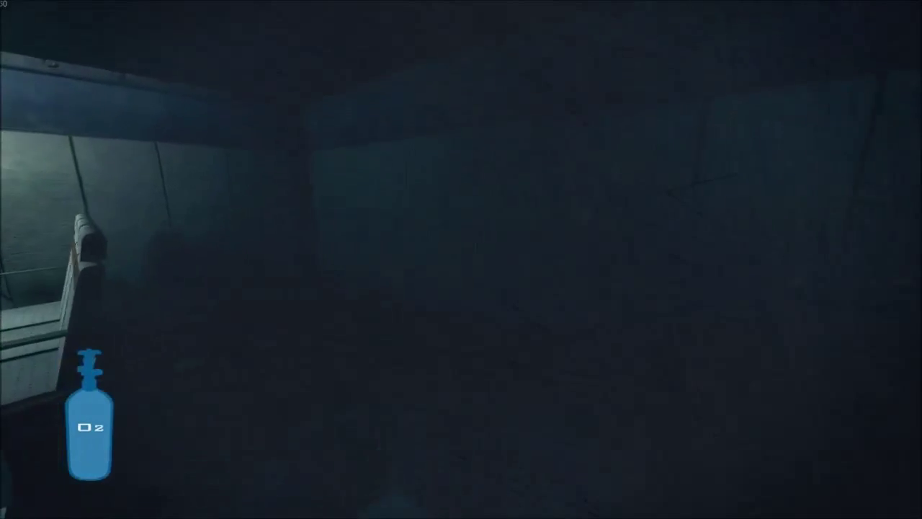
{"action": "mouse_move", "coordinate": [461, 259]}
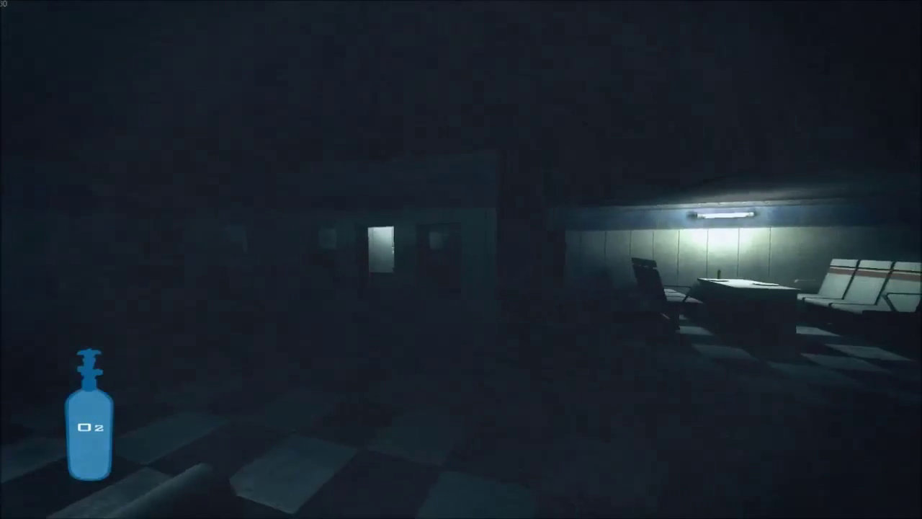
{"action": "mouse_move", "coordinate": [461, 259]}
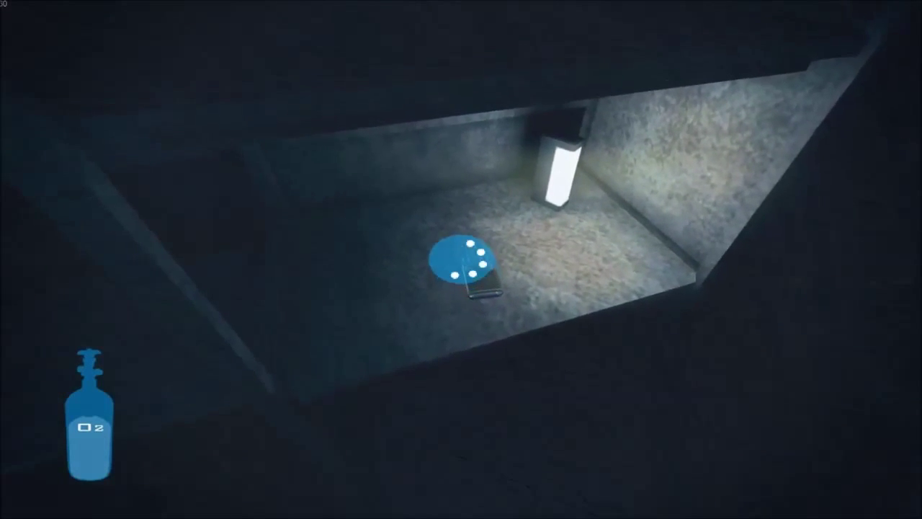
{"action": "mouse_move", "coordinate": [461, 259]}
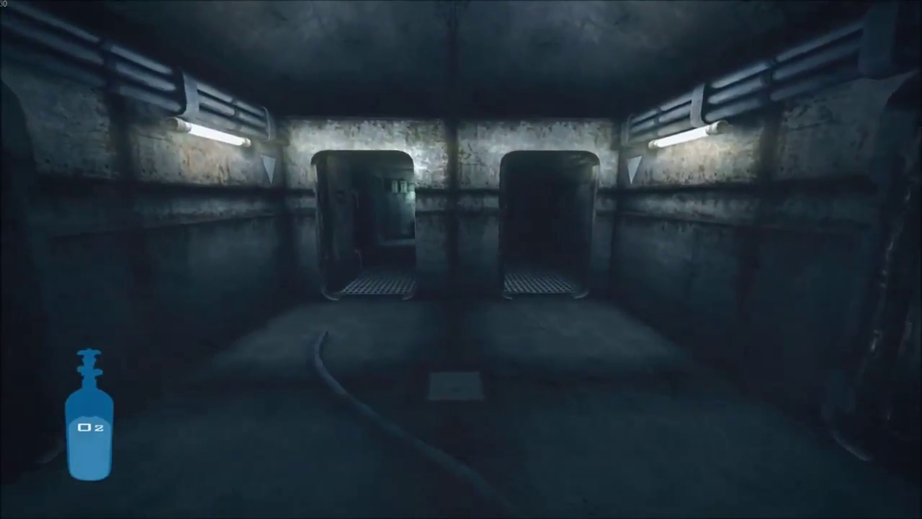
{"action": "mouse_move", "coordinate": [461, 259]}
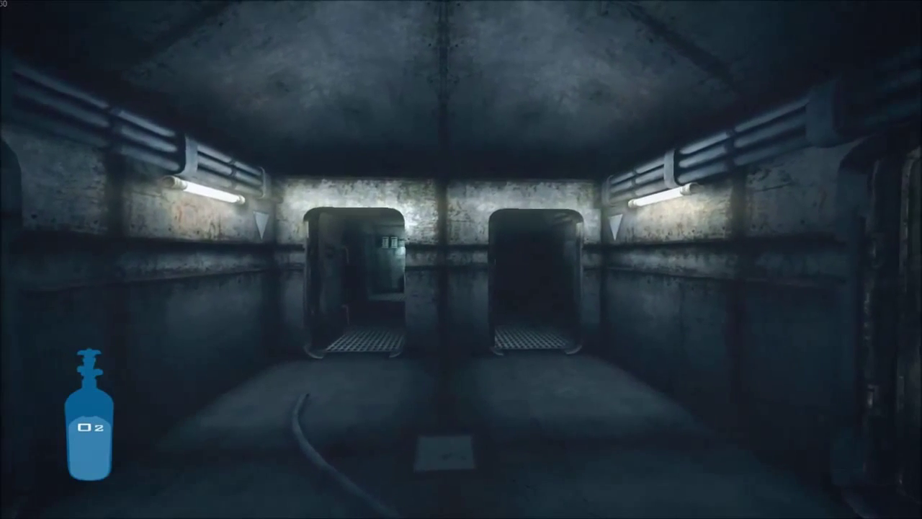
{"action": "mouse_move", "coordinate": [461, 259]}
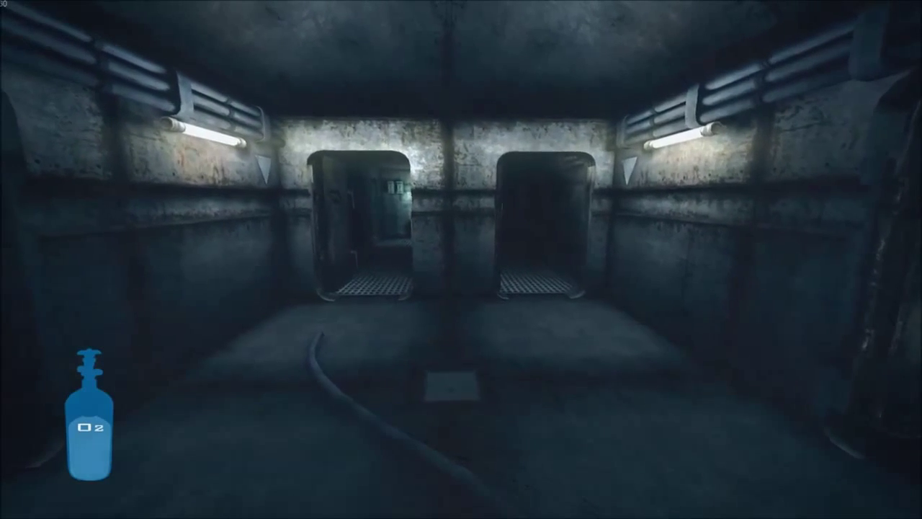
Step: Walk forward to stand close before the two open doorways
{"action": "key", "text": "w"}
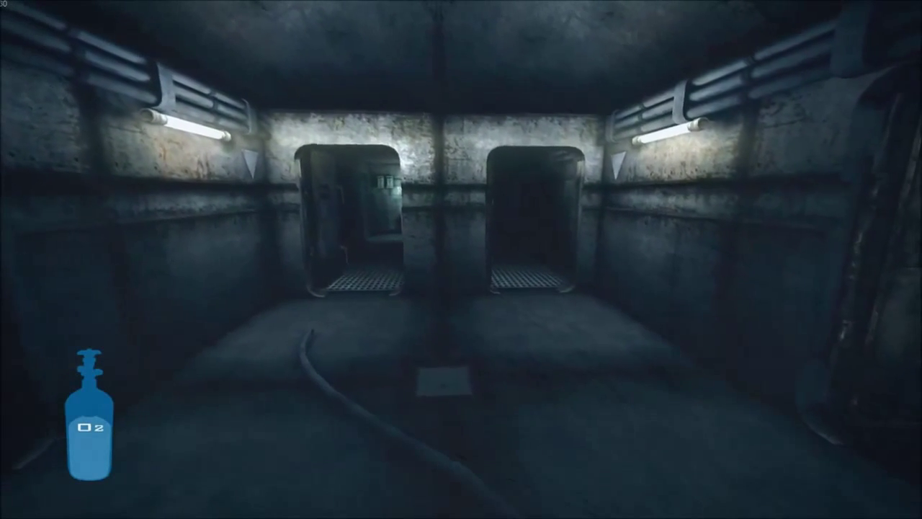
{"action": "mouse_move", "coordinate": [461, 260]}
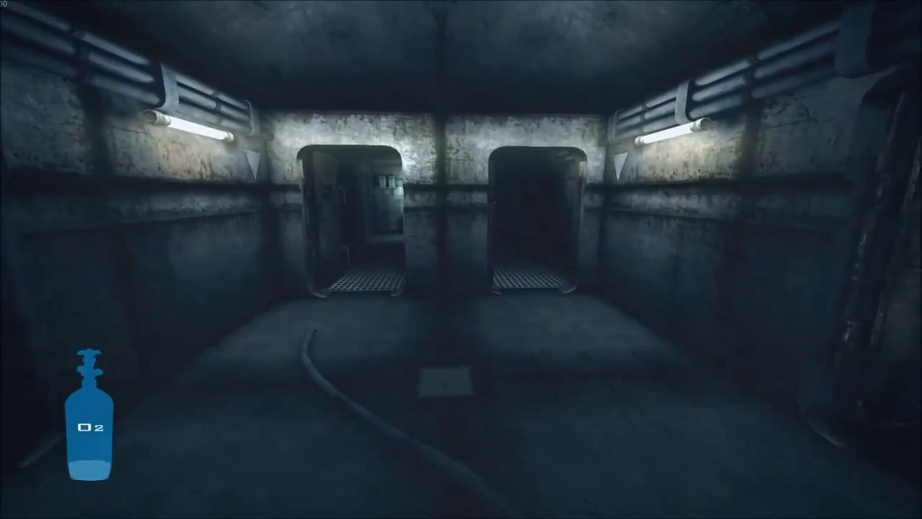
{"action": "mouse_move", "coordinate": [461, 259]}
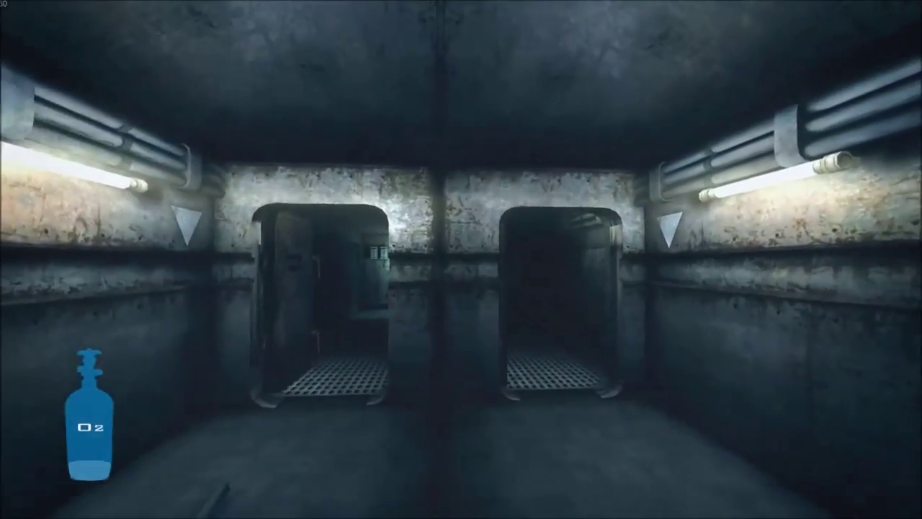
{"action": "mouse_move", "coordinate": [460, 259]}
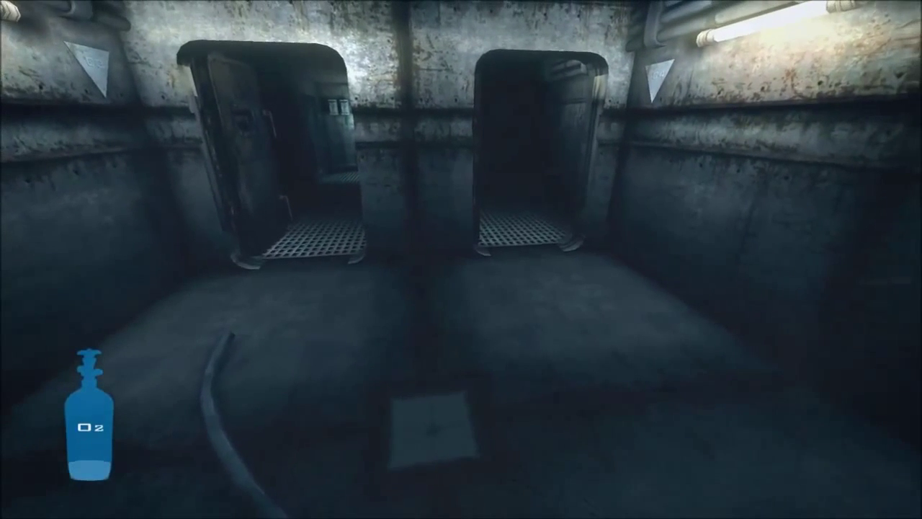
{"action": "mouse_move", "coordinate": [461, 259]}
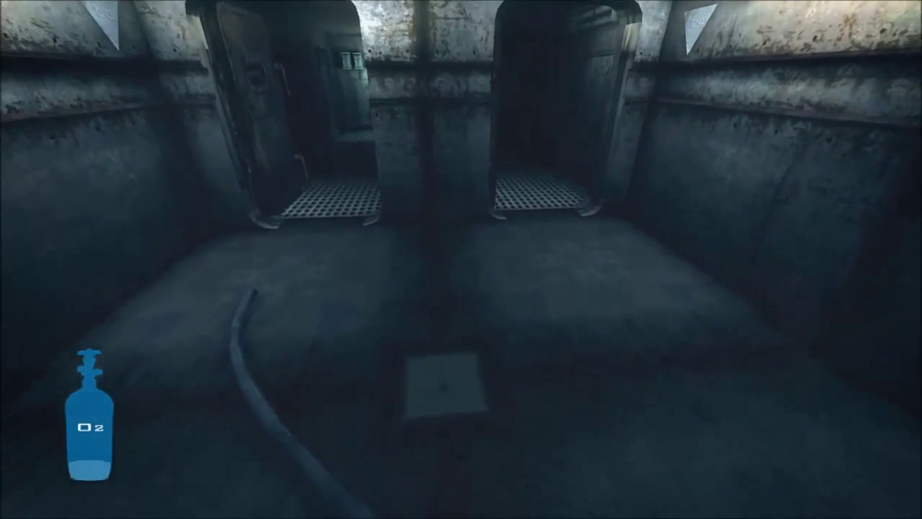